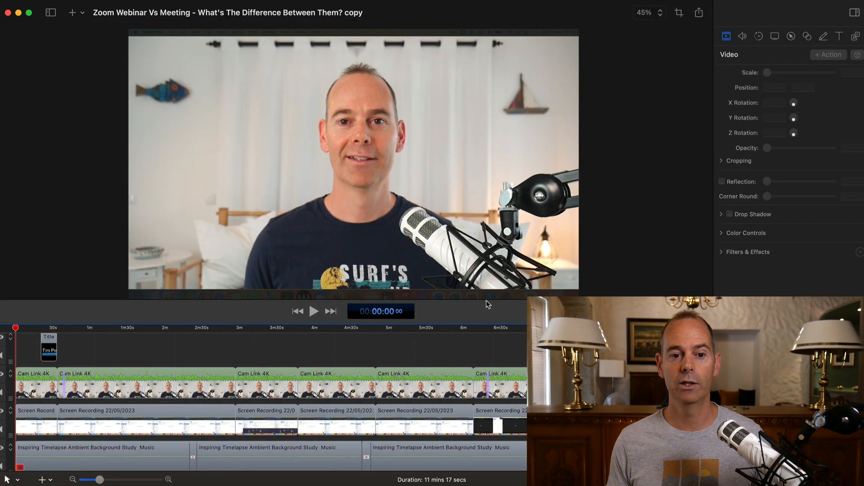
pyautogui.moveTo(357, 356)
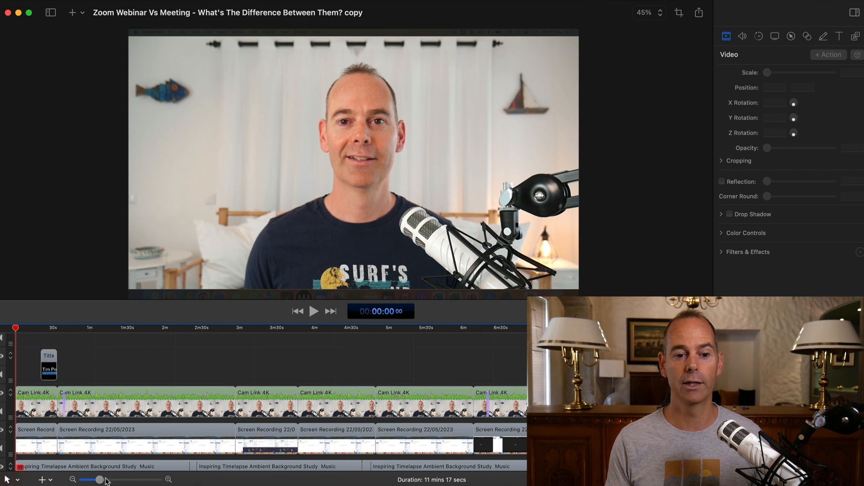
# Step: Remove the screen recording, music, title and end card clips, leaving only the Cam Link camera footage
pyautogui.click(98, 479)
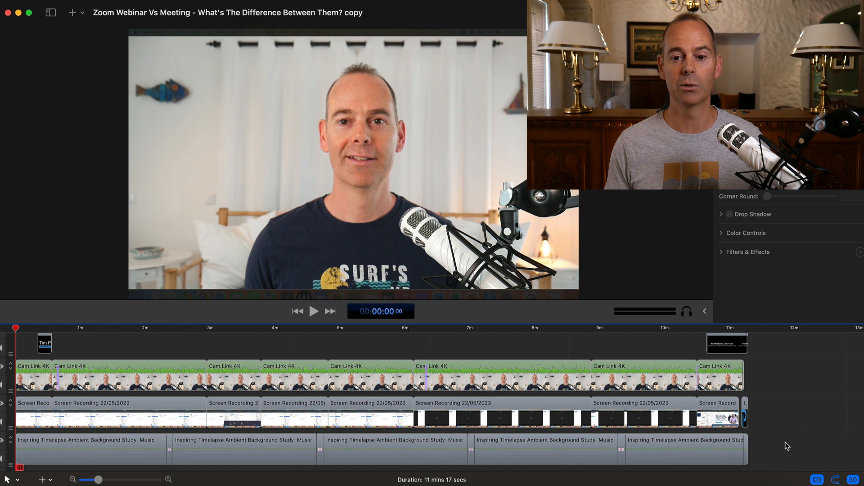
pyautogui.click(74, 421)
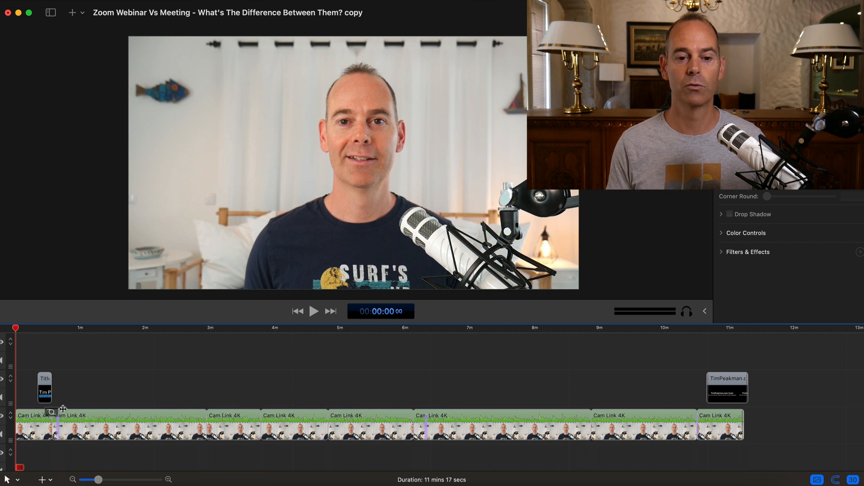
pyautogui.click(728, 388)
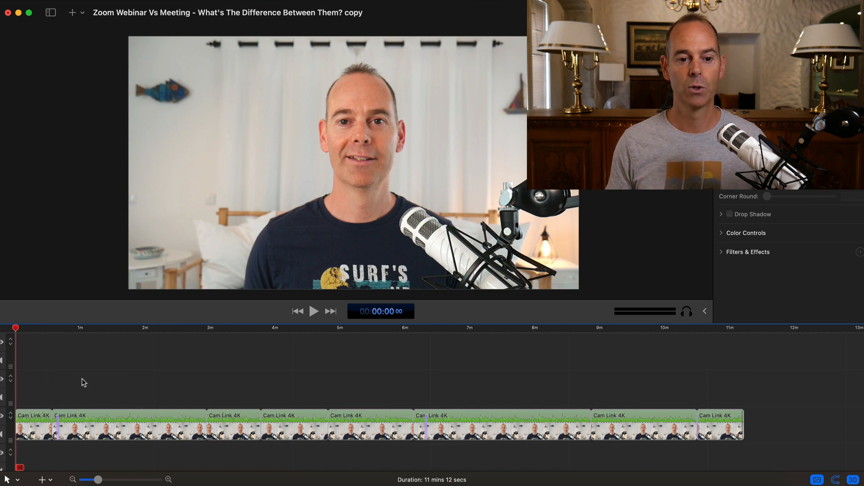
pyautogui.click(25, 328)
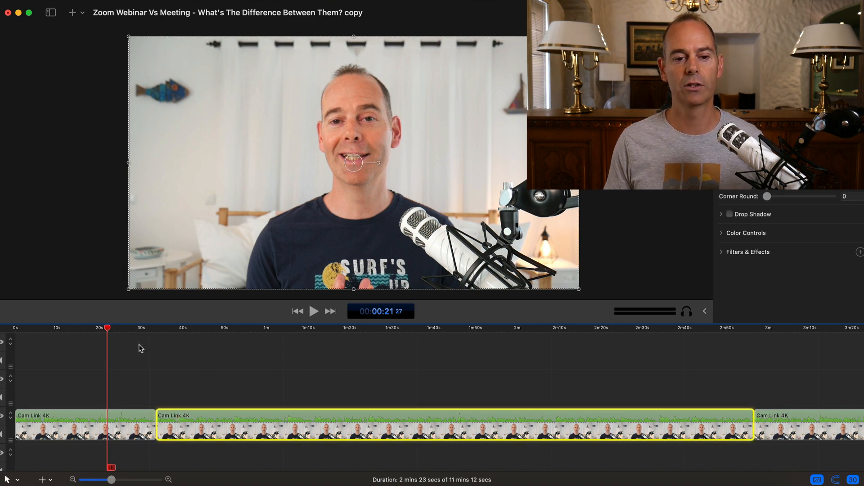
pyautogui.click(300, 328)
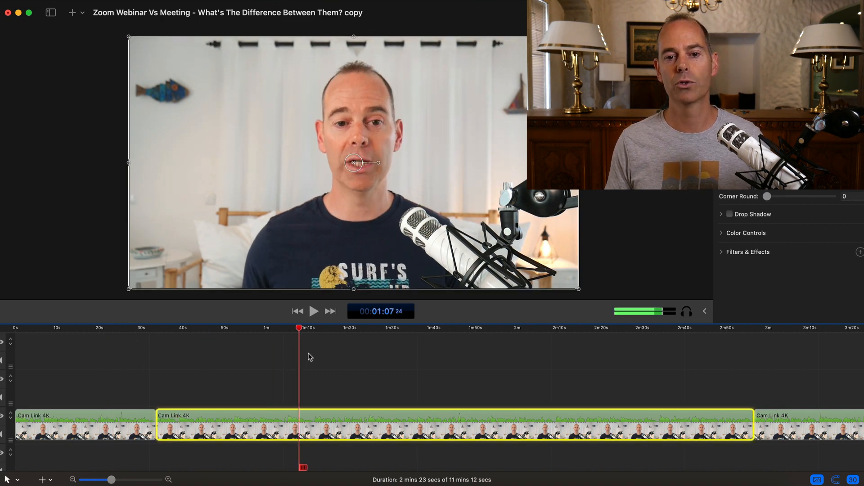
pyautogui.click(459, 328)
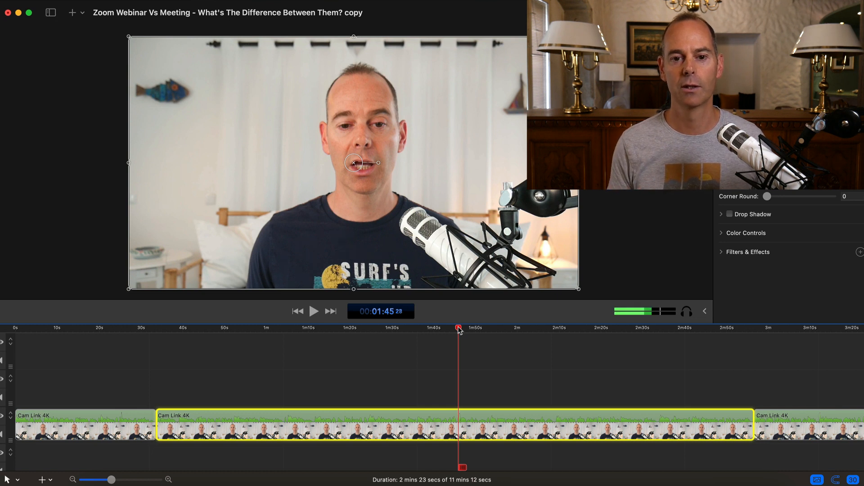
pyautogui.click(322, 328)
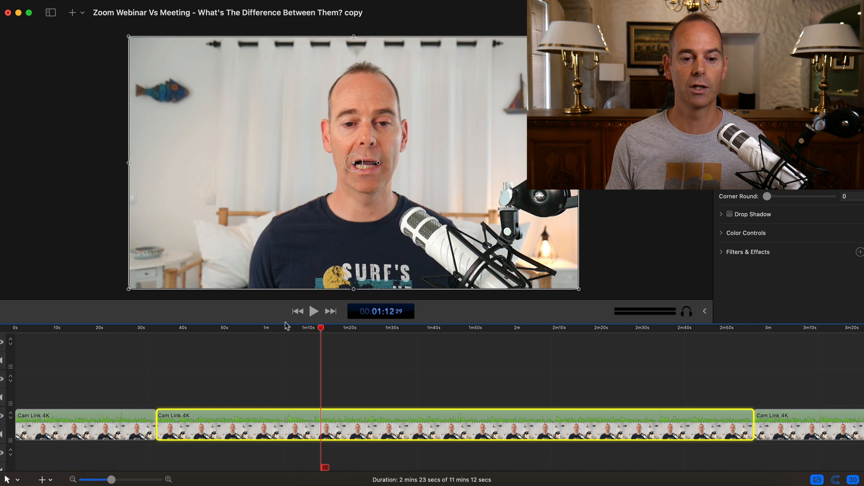
pyautogui.click(297, 311)
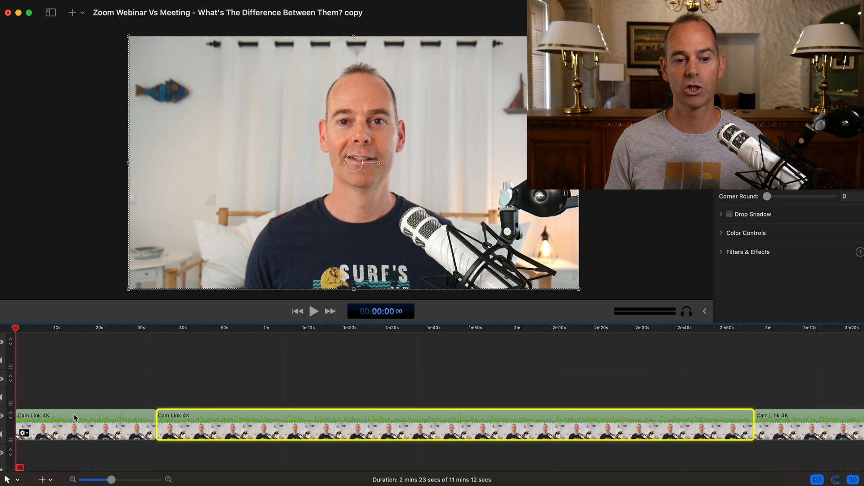
# Step: Select the opening 33-second camera clip and preview it briefly
pyautogui.click(83, 425)
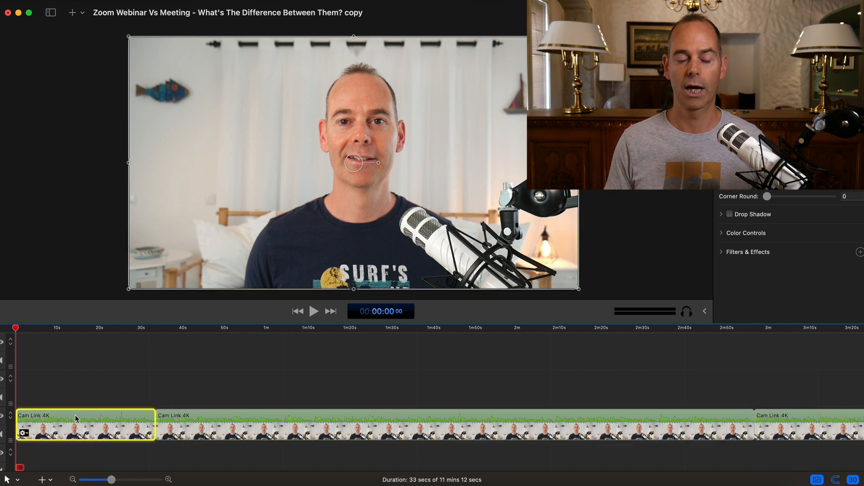
pyautogui.click(314, 311)
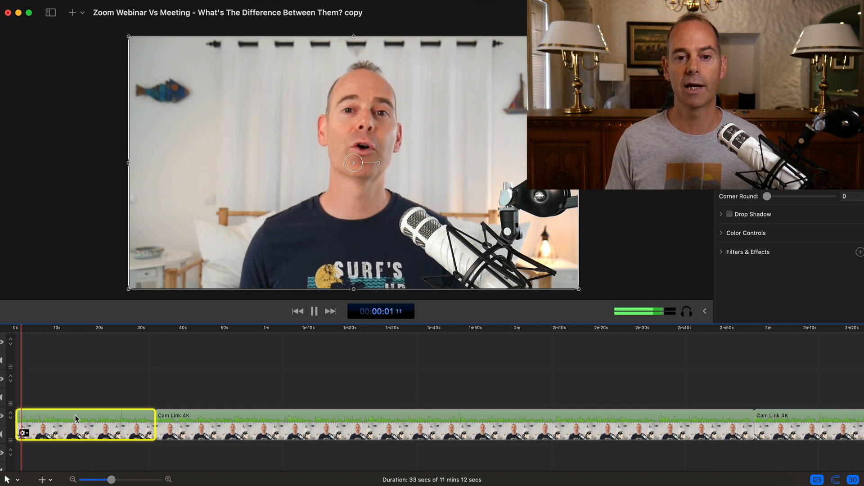
pyautogui.click(314, 311)
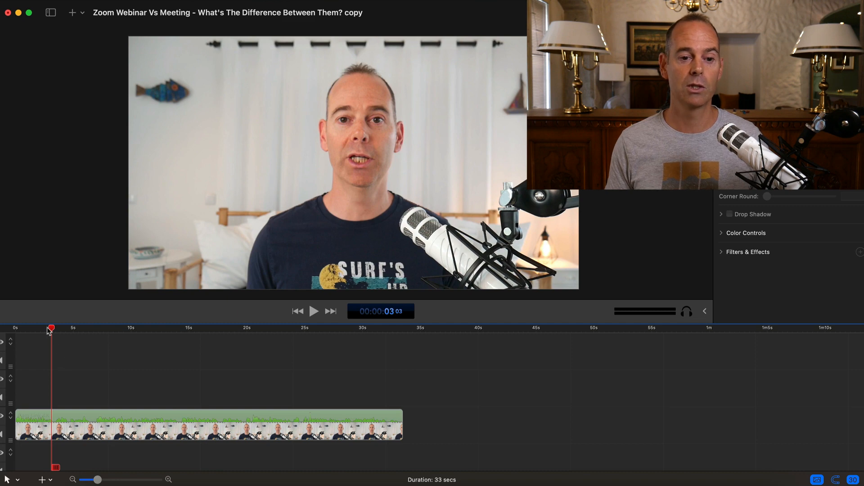
pyautogui.click(403, 328)
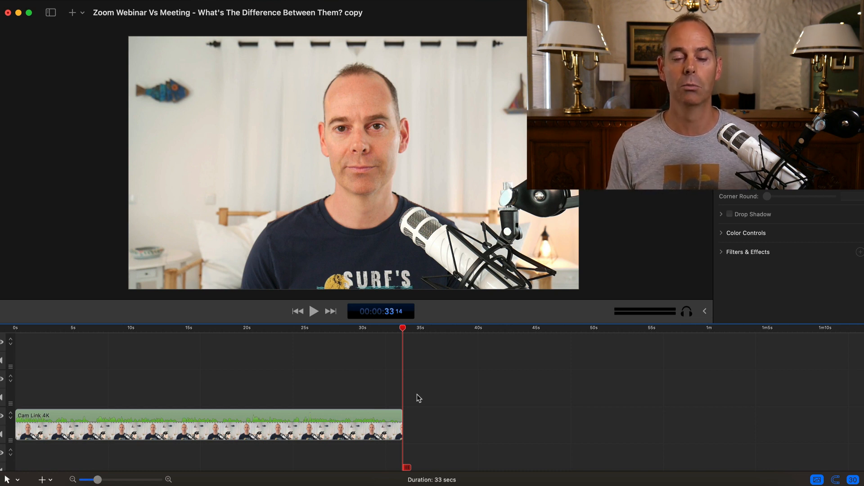
pyautogui.moveTo(417, 375)
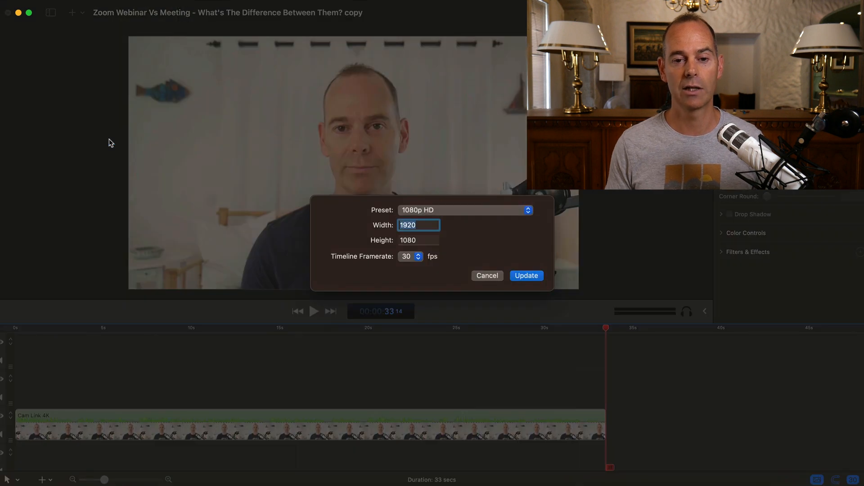
pyautogui.moveTo(461, 214)
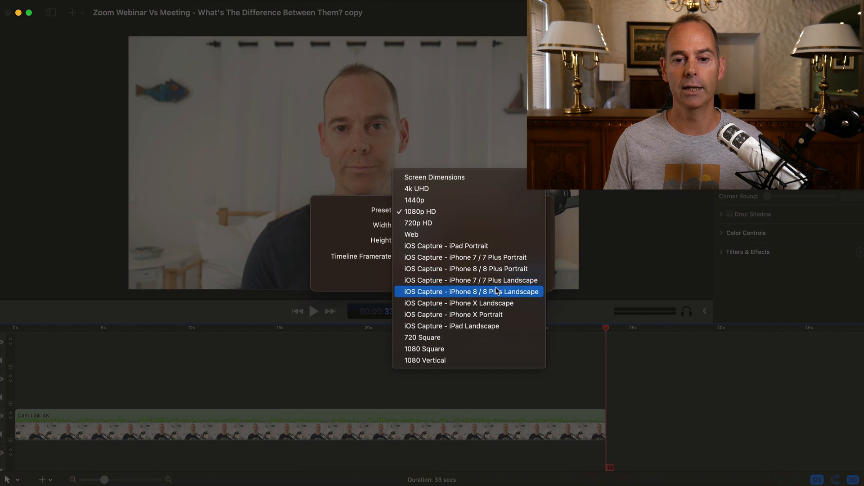
pyautogui.moveTo(458, 293)
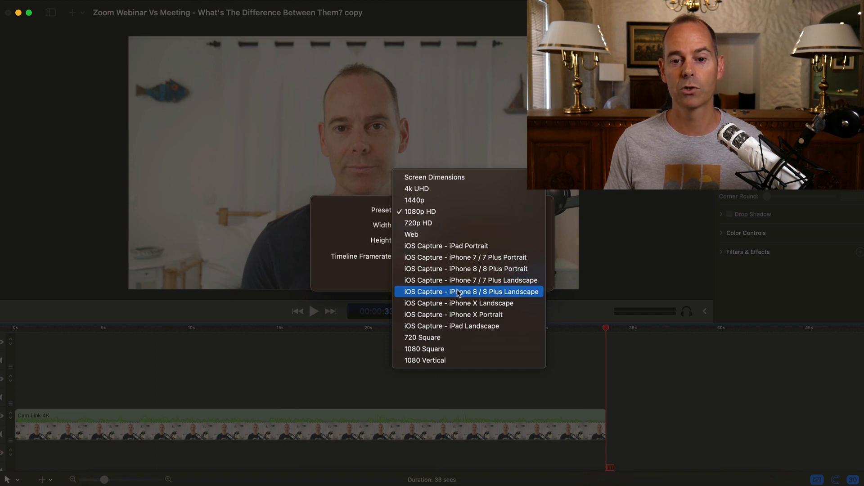
pyautogui.moveTo(473, 297)
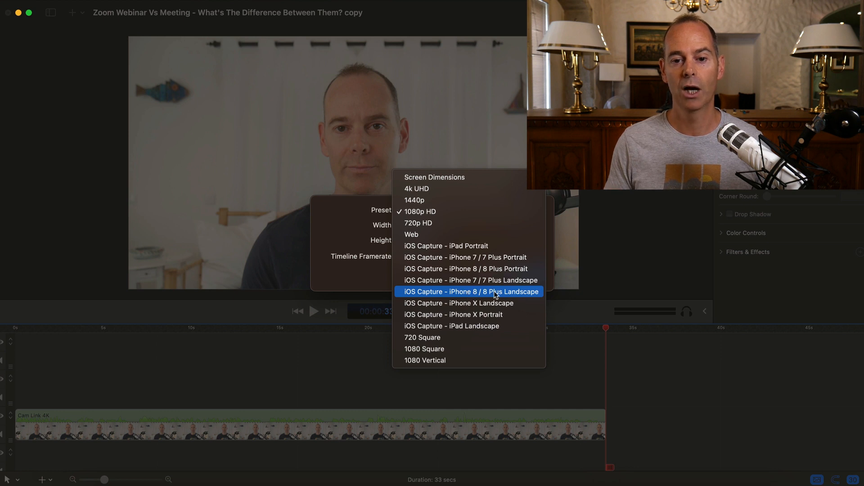
pyautogui.moveTo(466, 268)
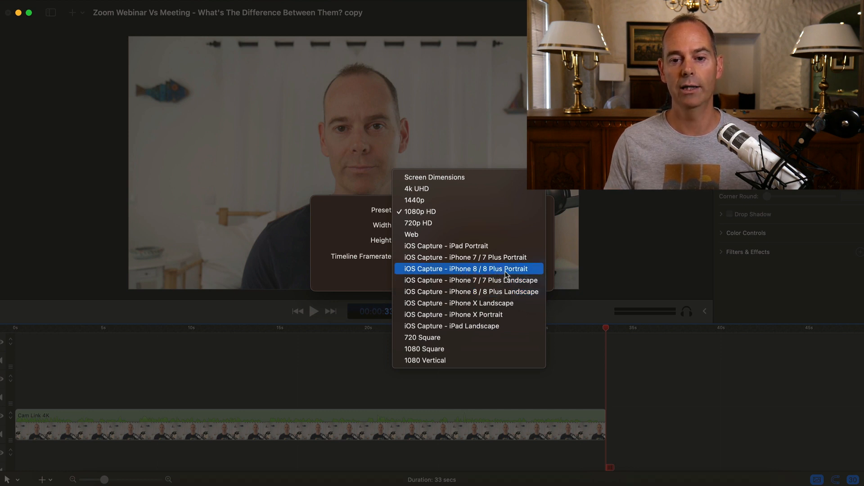
# Step: Choose the iPhone 8 / 8 Plus Portrait preset for a 1080 by 1920 canvas
pyautogui.click(467, 268)
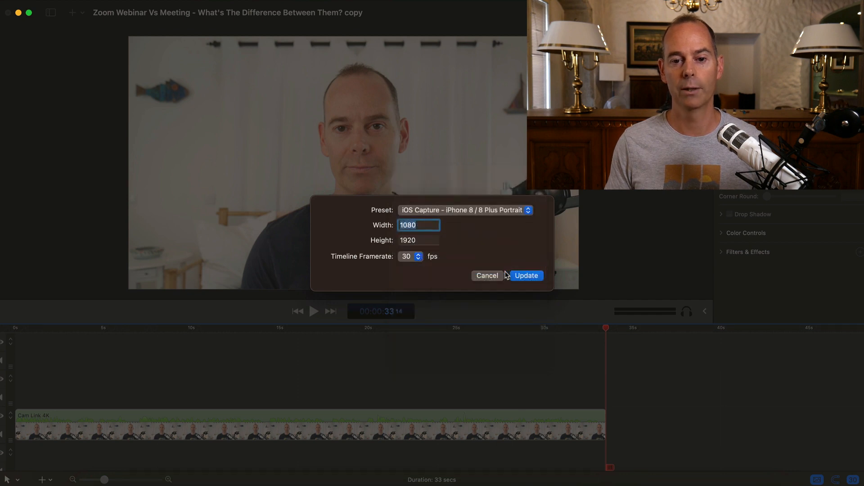
# Step: Apply the 1080×1920 portrait canvas and play the clip from the start to check the vertical framing
pyautogui.click(525, 276)
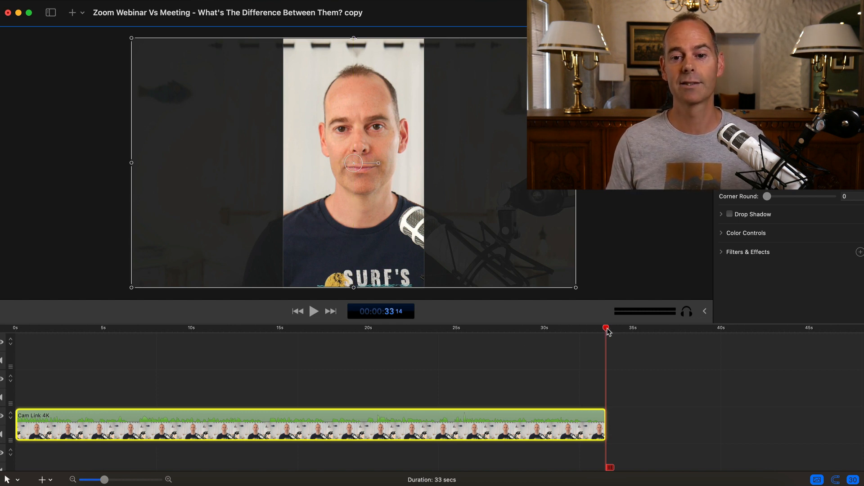
pyautogui.click(227, 328)
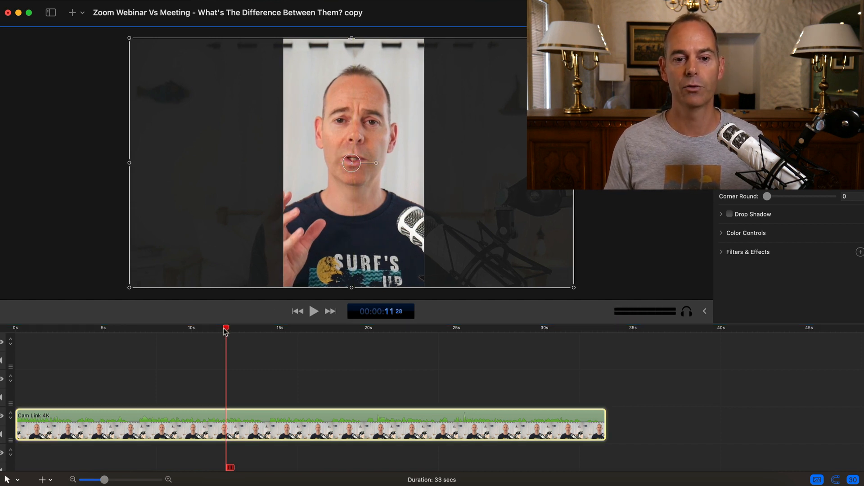
pyautogui.click(298, 311)
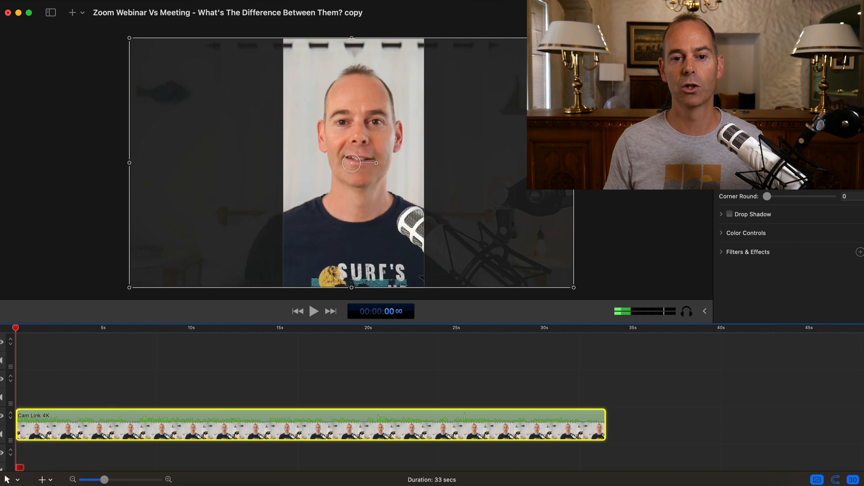
pyautogui.click(313, 311)
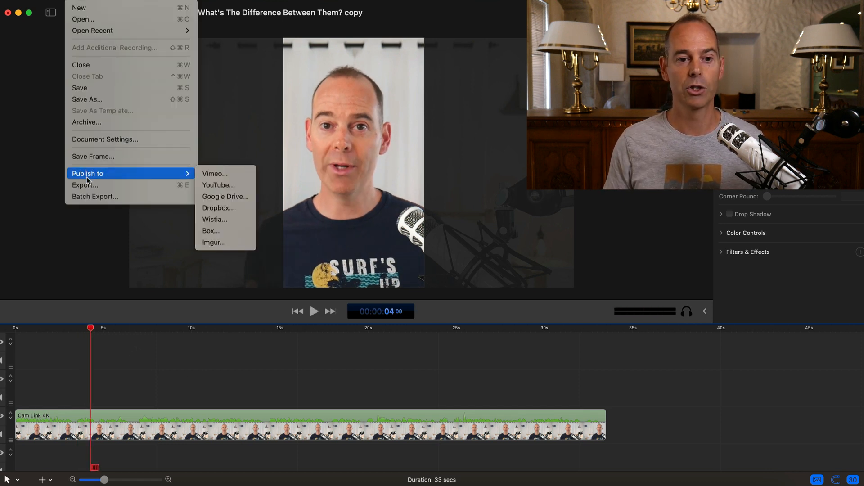
# Step: Export the clip at 1080 x 1920 (100% of original) as Zoom Webinar Vs Meeting.mp4 to the Desktop
pyautogui.click(85, 185)
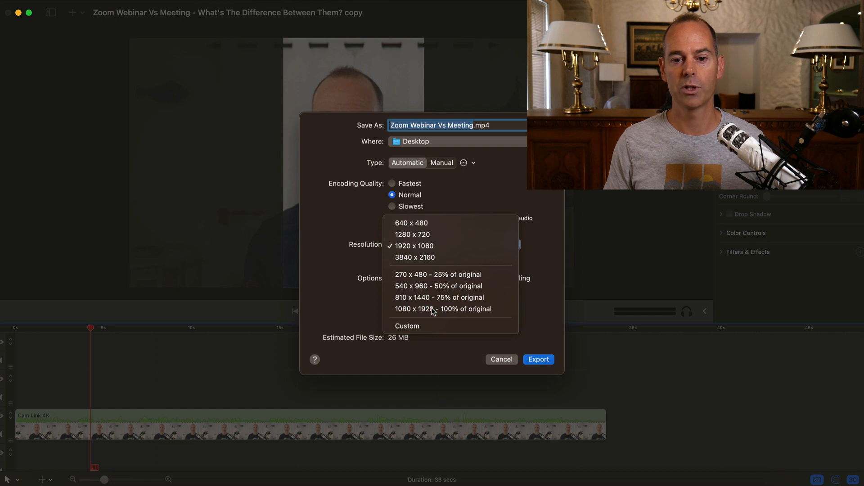
pyautogui.click(443, 309)
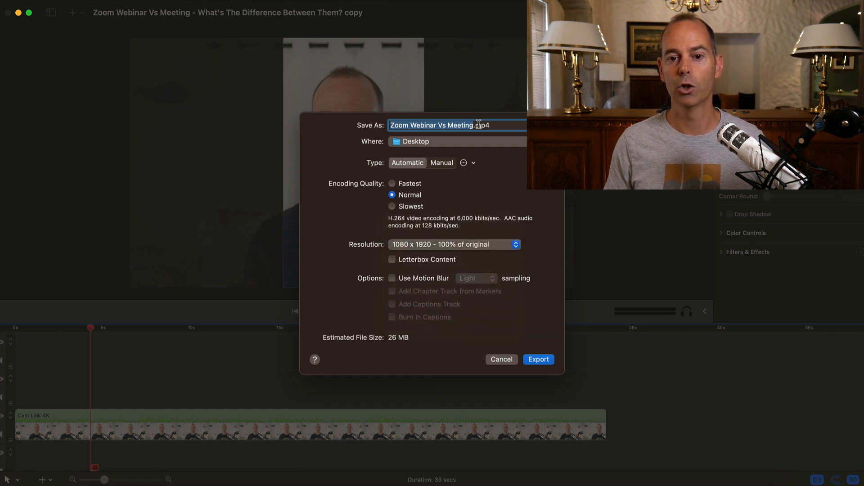
pyautogui.moveTo(490, 357)
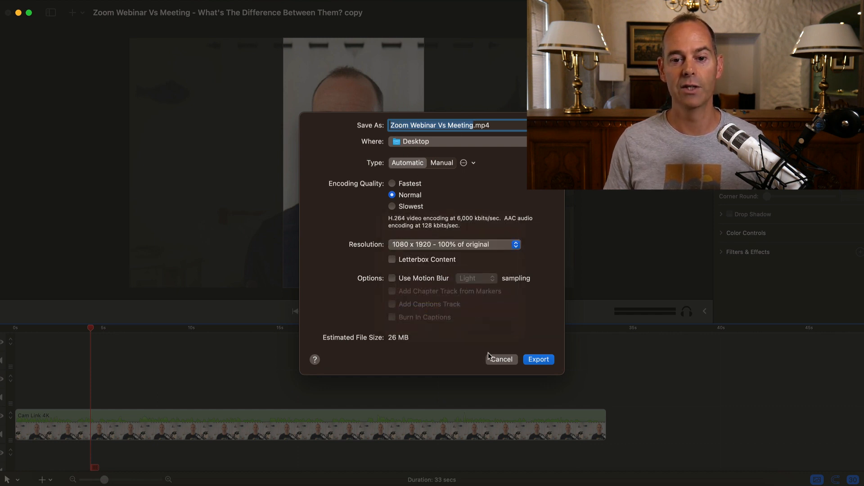
pyautogui.click(538, 358)
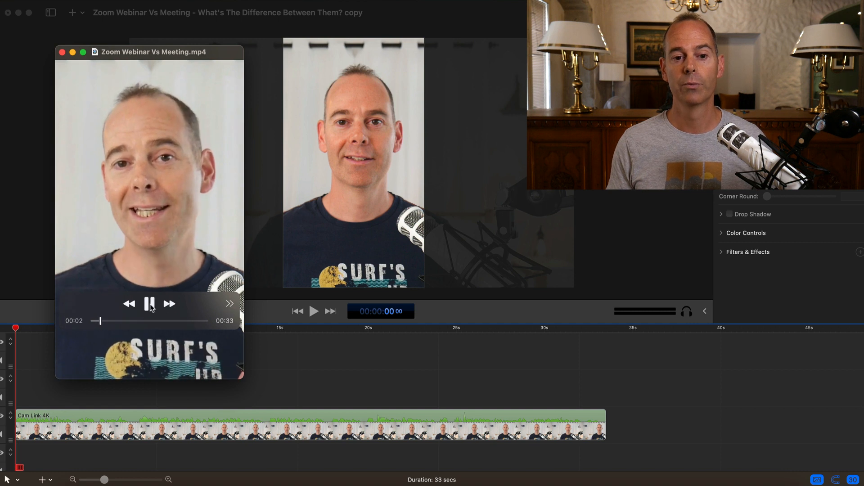
# Step: Pause the exported vertical MP4 a few seconds into playback in QuickTime Player
pyautogui.click(150, 303)
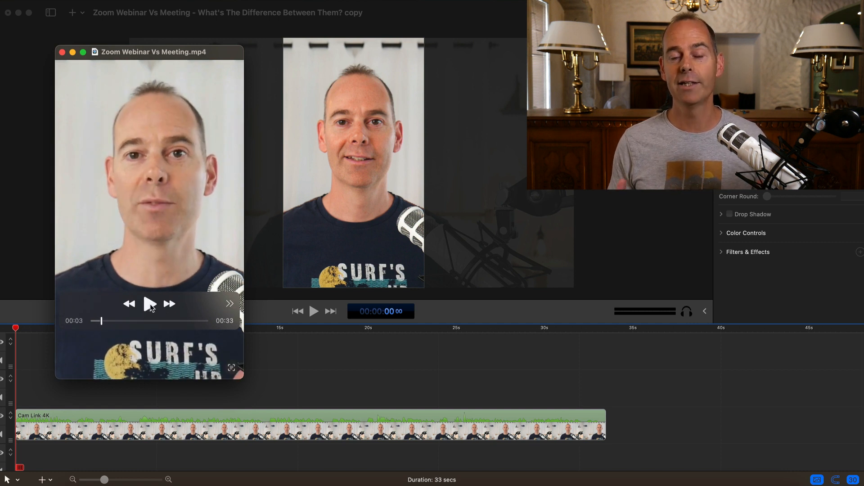